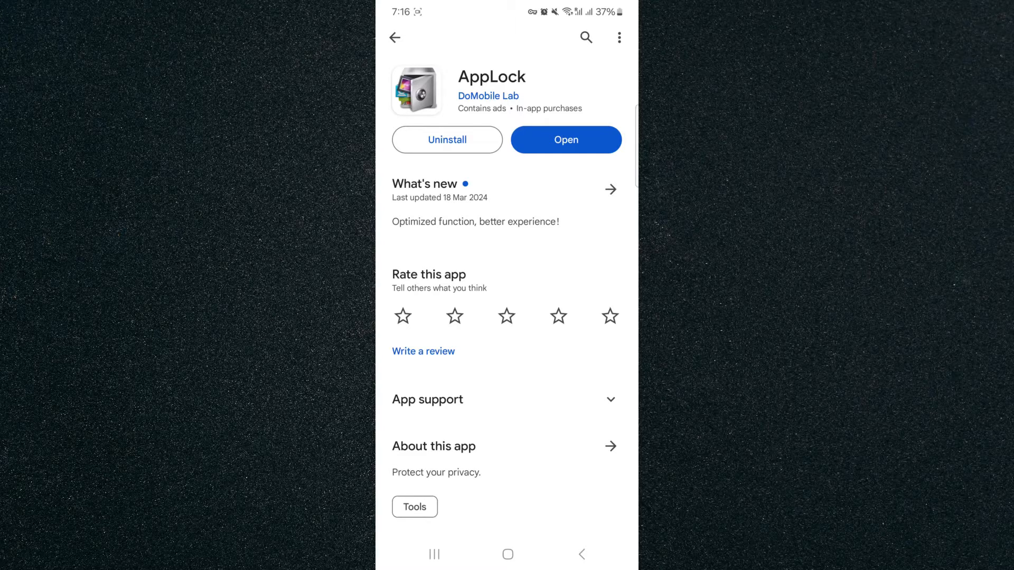
Step: Launch the newly installed AppLock app from its Play Store page
{"action": "left_click", "coordinate": [565, 139]}
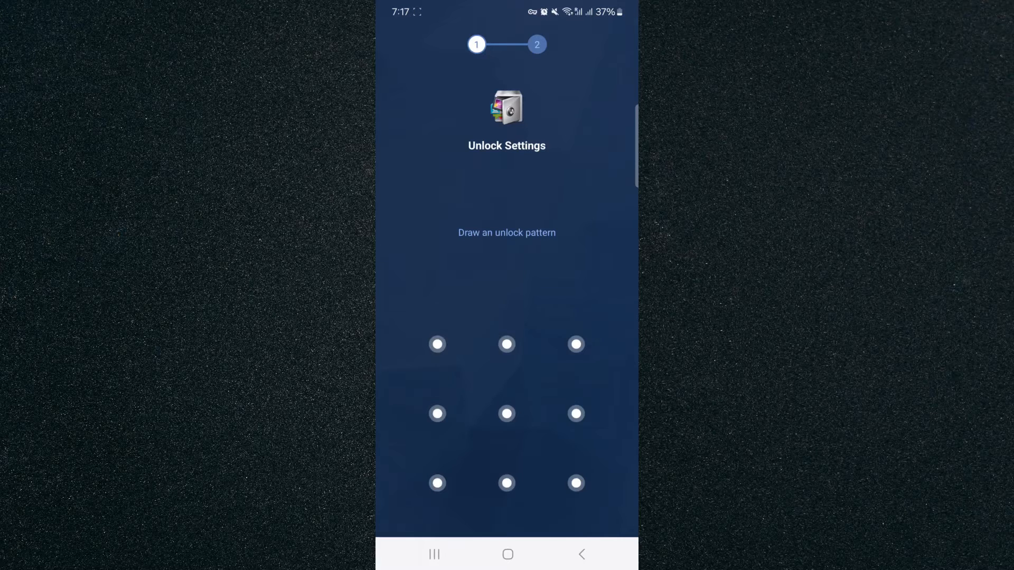
Step: Finish the unlock pattern, accept the user agreement, and scroll the privacy list
{"action": "left_click", "coordinate": [437, 344]}
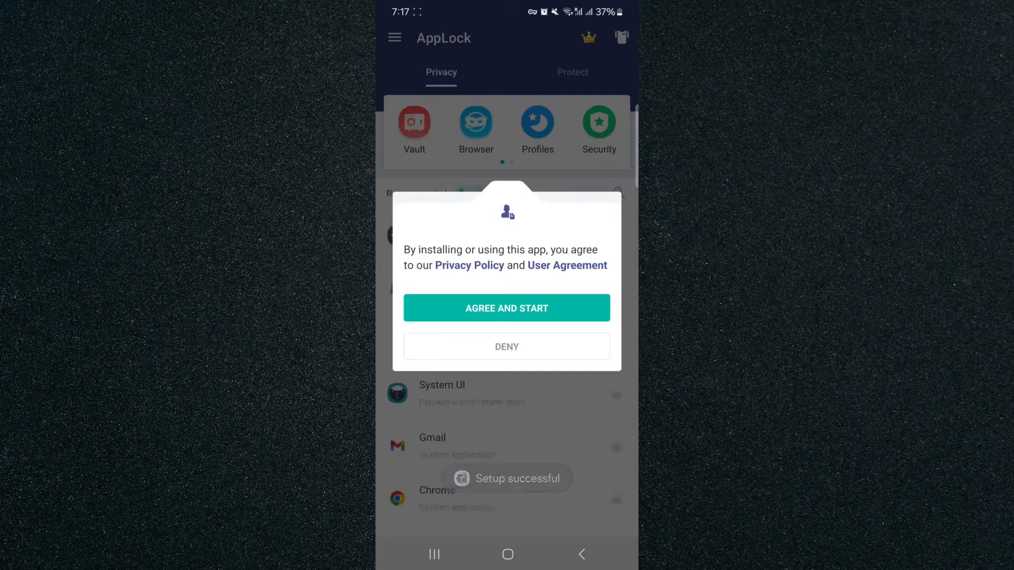
{"action": "left_click", "coordinate": [506, 308]}
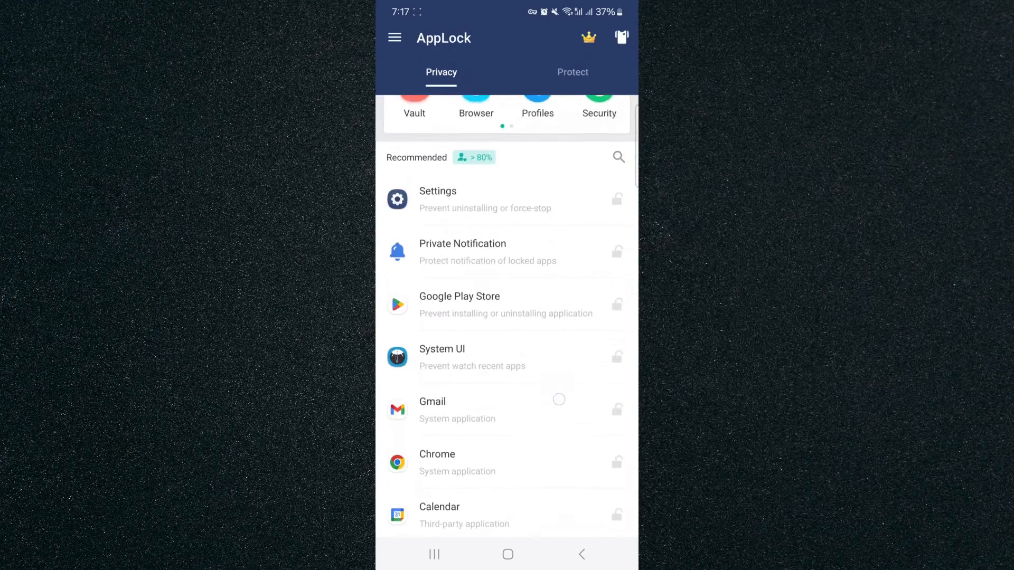
{"action": "scroll", "scroll_direction": "down", "scroll_amount": 3}
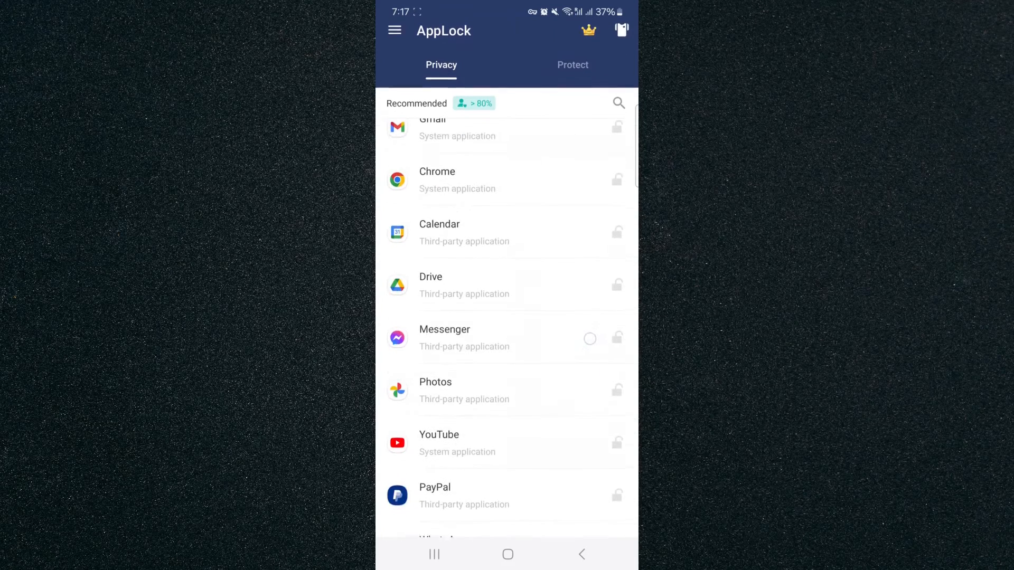
{"action": "scroll", "scroll_direction": "down", "scroll_amount": 3}
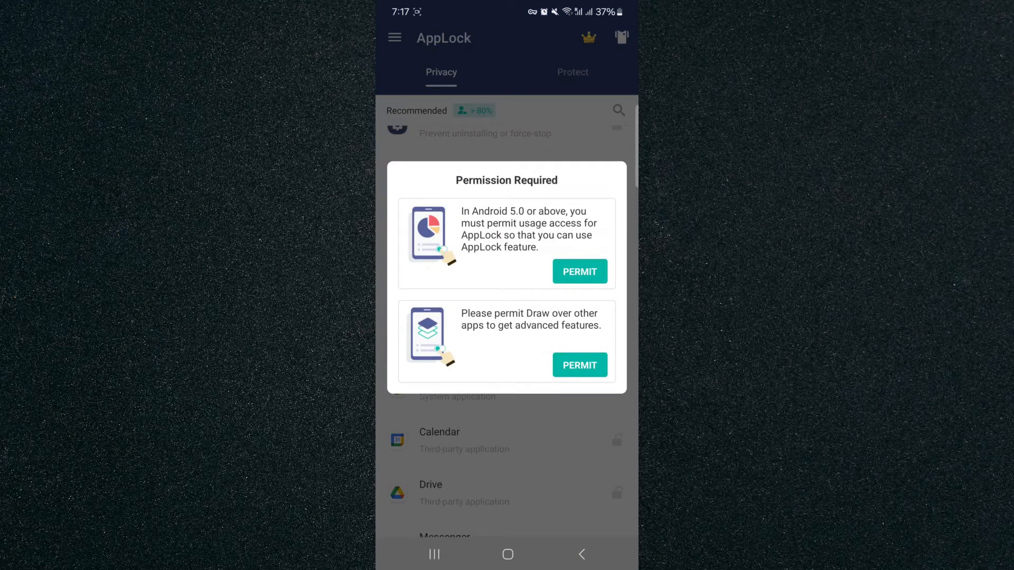
Step: Grant AppLock usage data access and permission to draw over other apps
{"action": "left_click", "coordinate": [579, 271]}
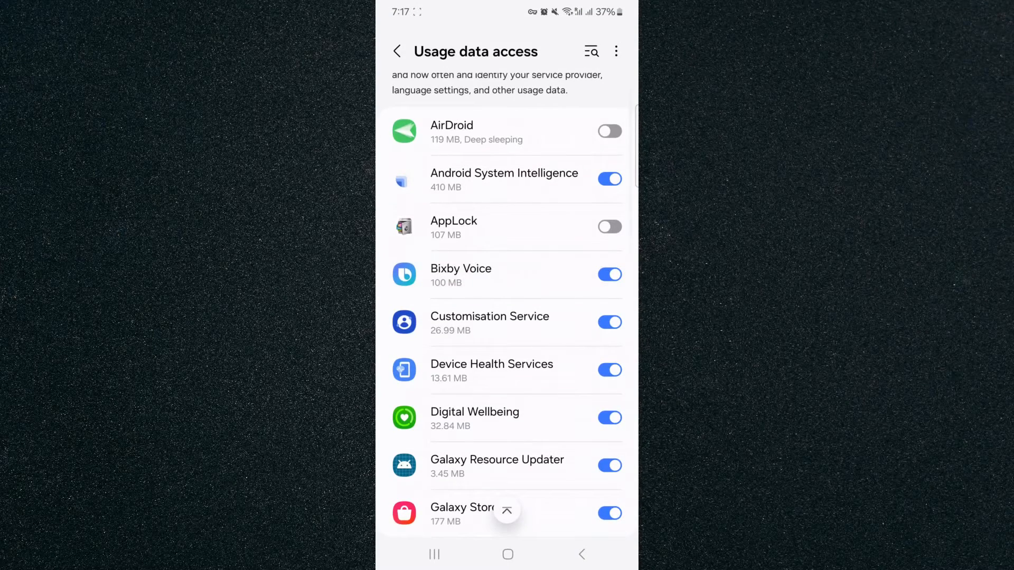
{"action": "scroll", "scroll_direction": "down", "scroll_amount": 3}
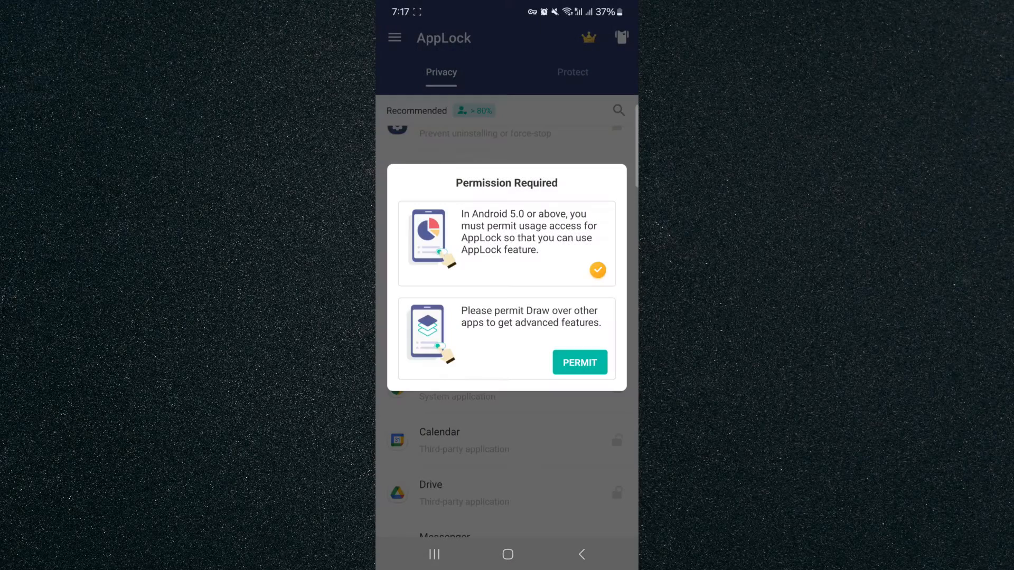
{"action": "left_click", "coordinate": [579, 363]}
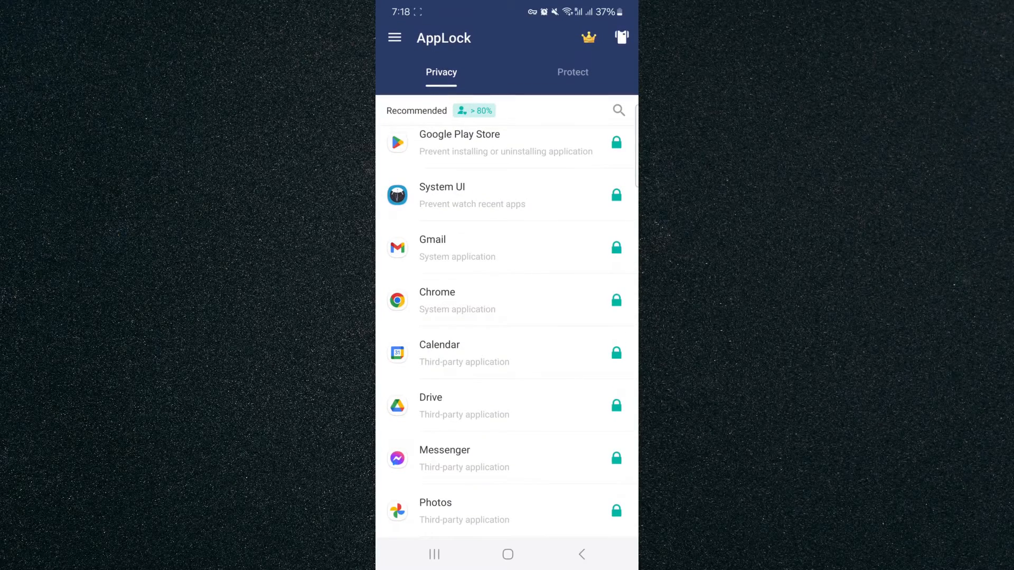
Step: Toggle Gmail's lock off and on twice, ending with Gmail locked
{"action": "scroll", "scroll_direction": "down", "scroll_amount": 3}
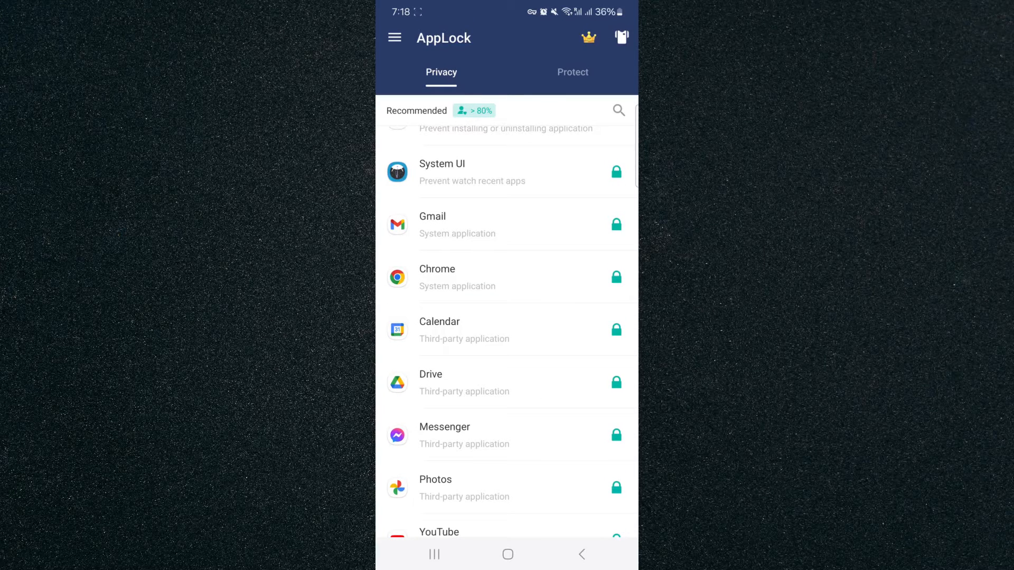
{"action": "left_click", "coordinate": [615, 224]}
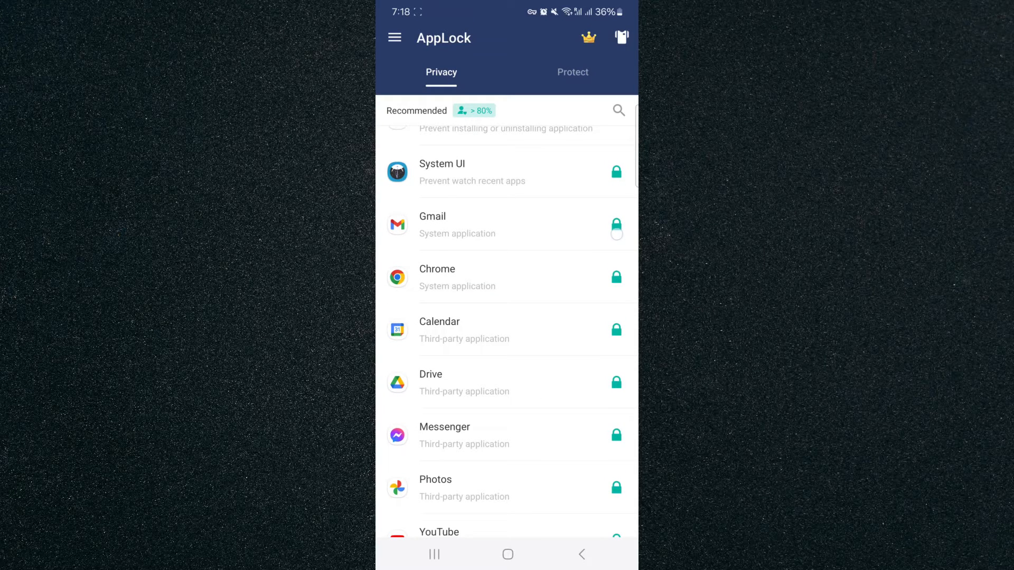
{"action": "left_click", "coordinate": [615, 224]}
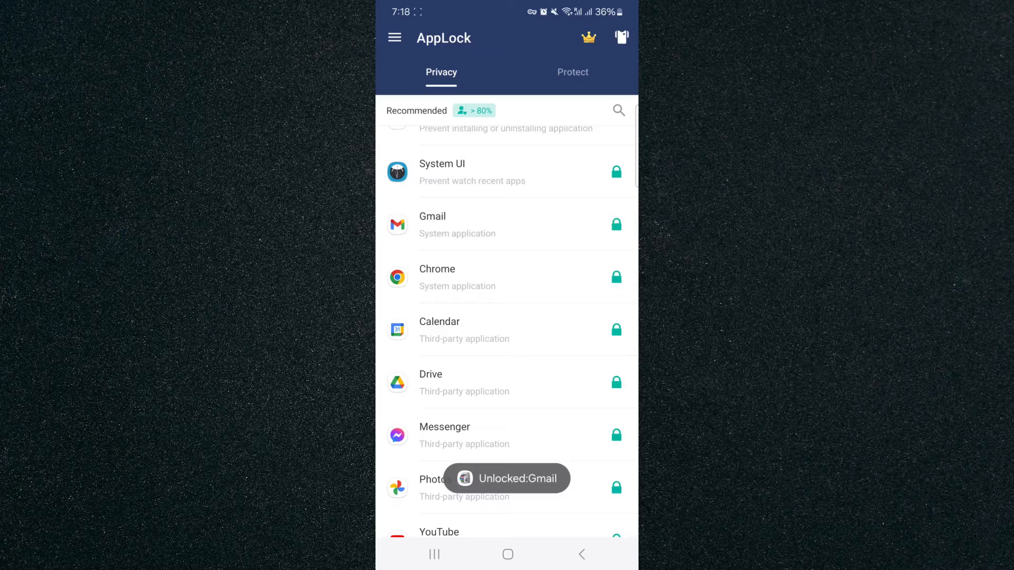
{"action": "left_click", "coordinate": [615, 224]}
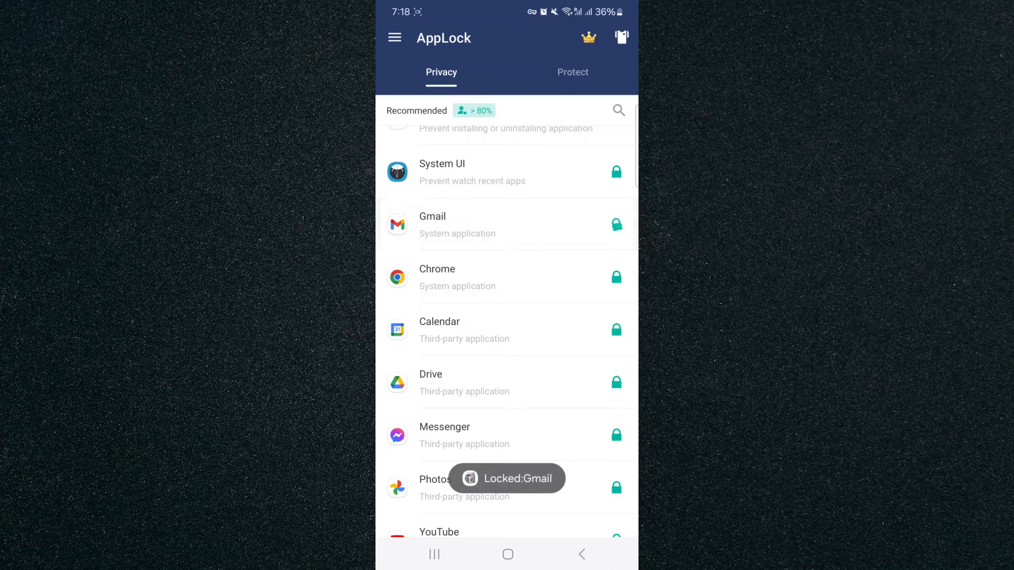
{"action": "left_click", "coordinate": [616, 225]}
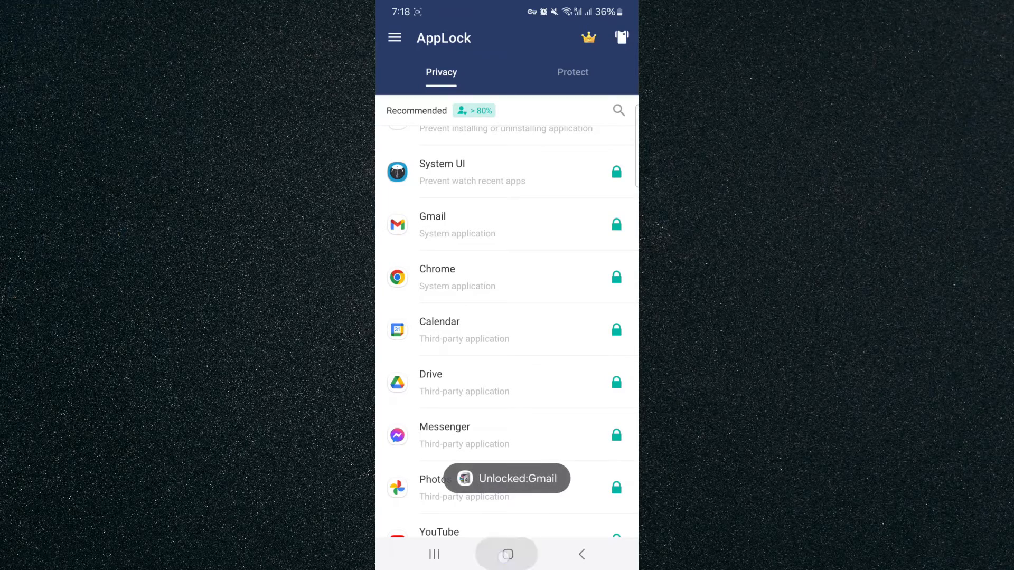
Step: Go to the home screen and launch Gmail to test the lock
{"action": "left_click", "coordinate": [507, 554]}
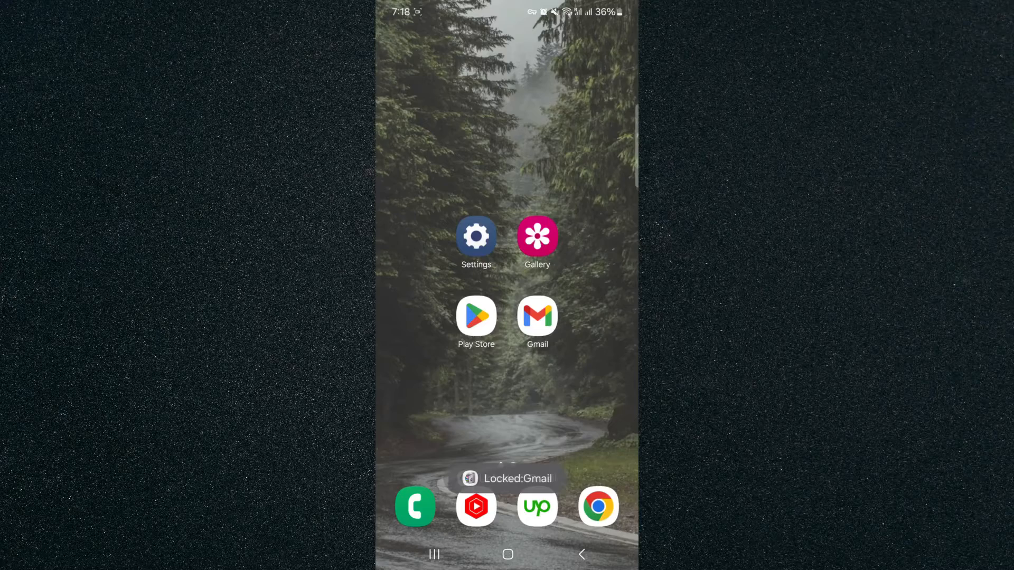
{"action": "left_click", "coordinate": [536, 316]}
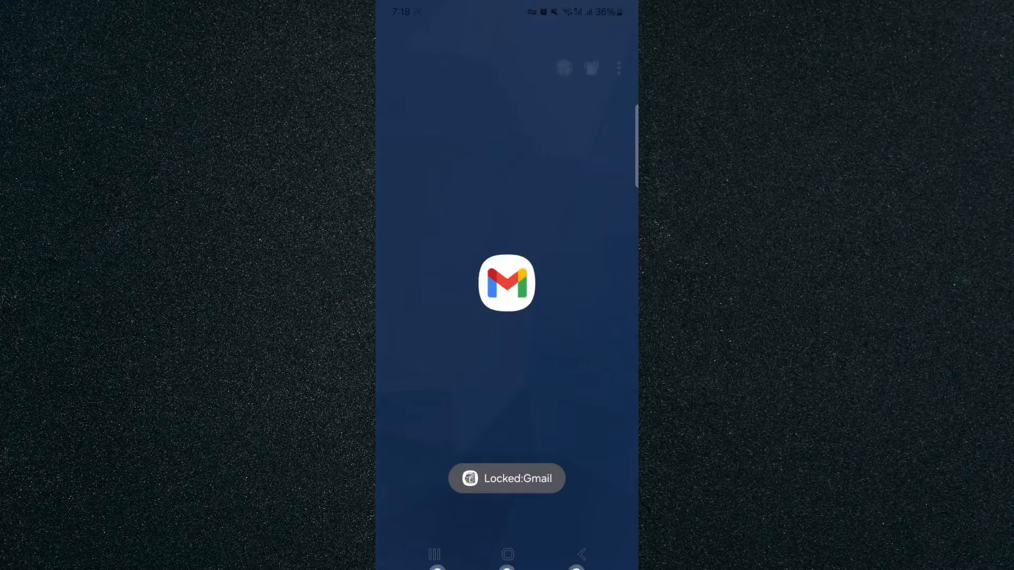